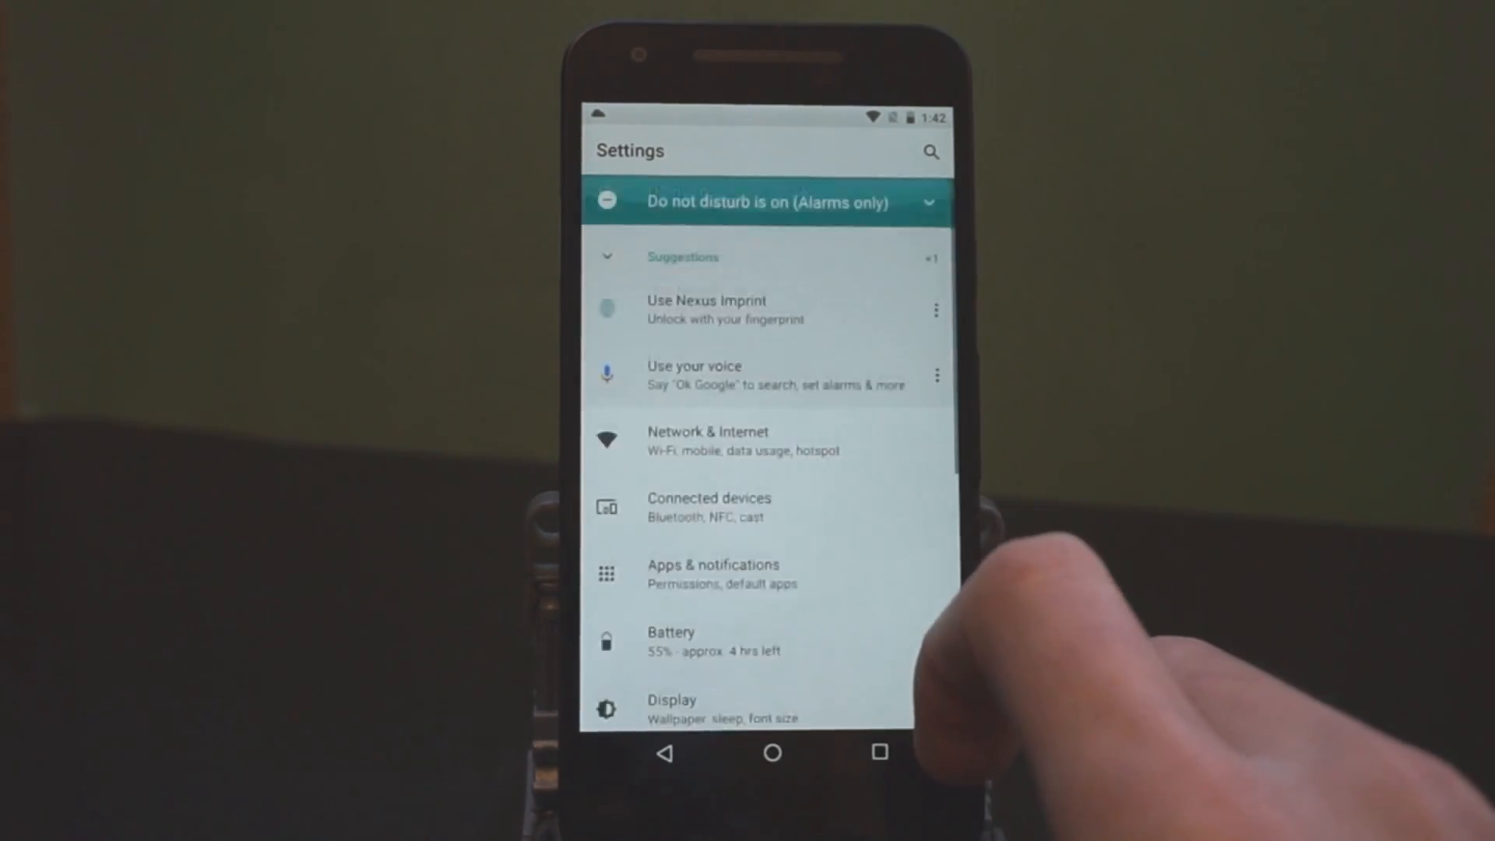
scroll(down, 3)
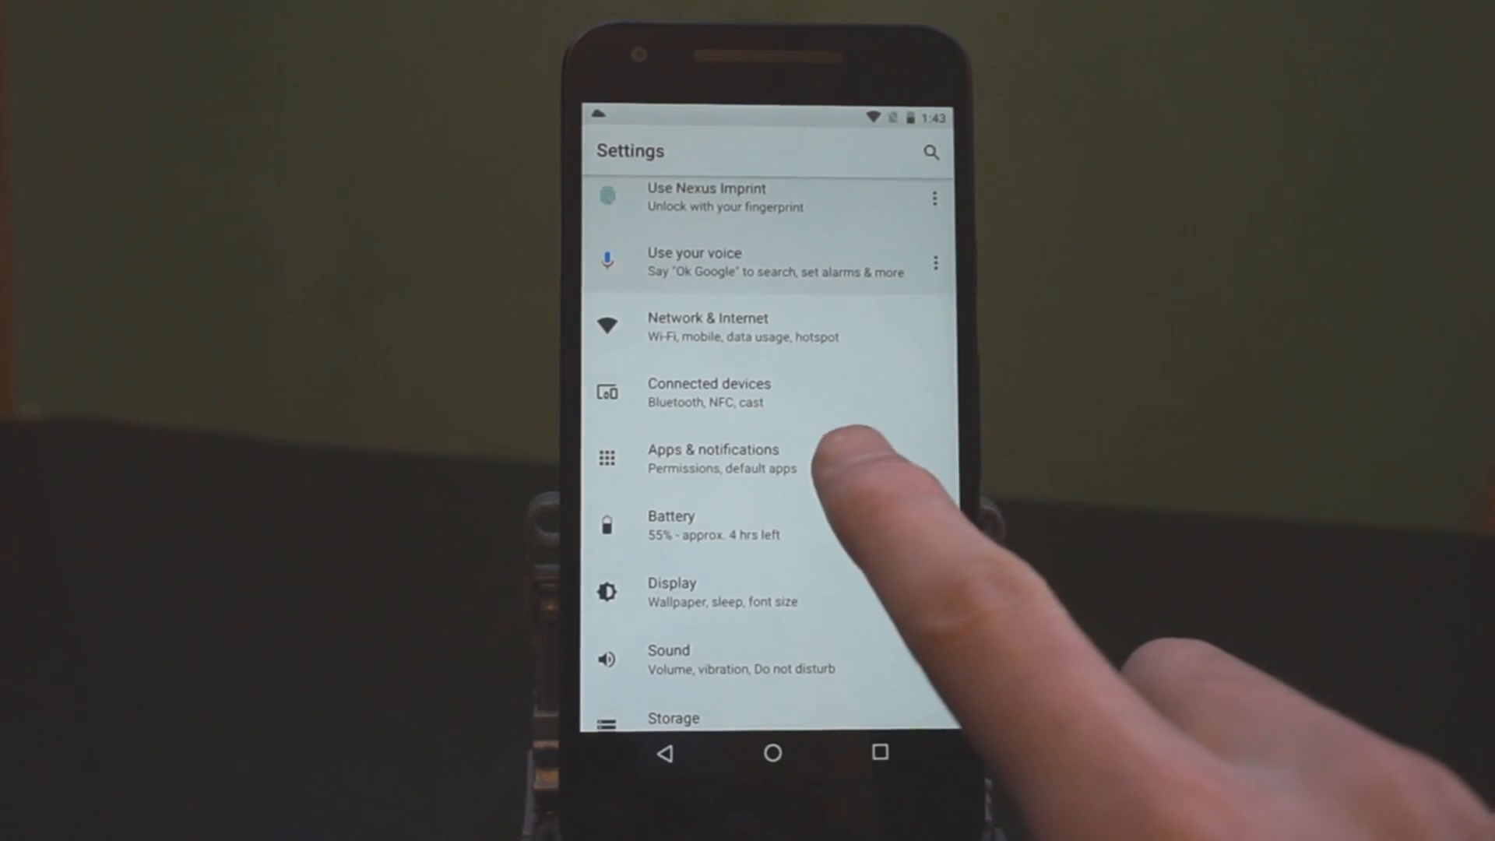
scroll(up, 3)
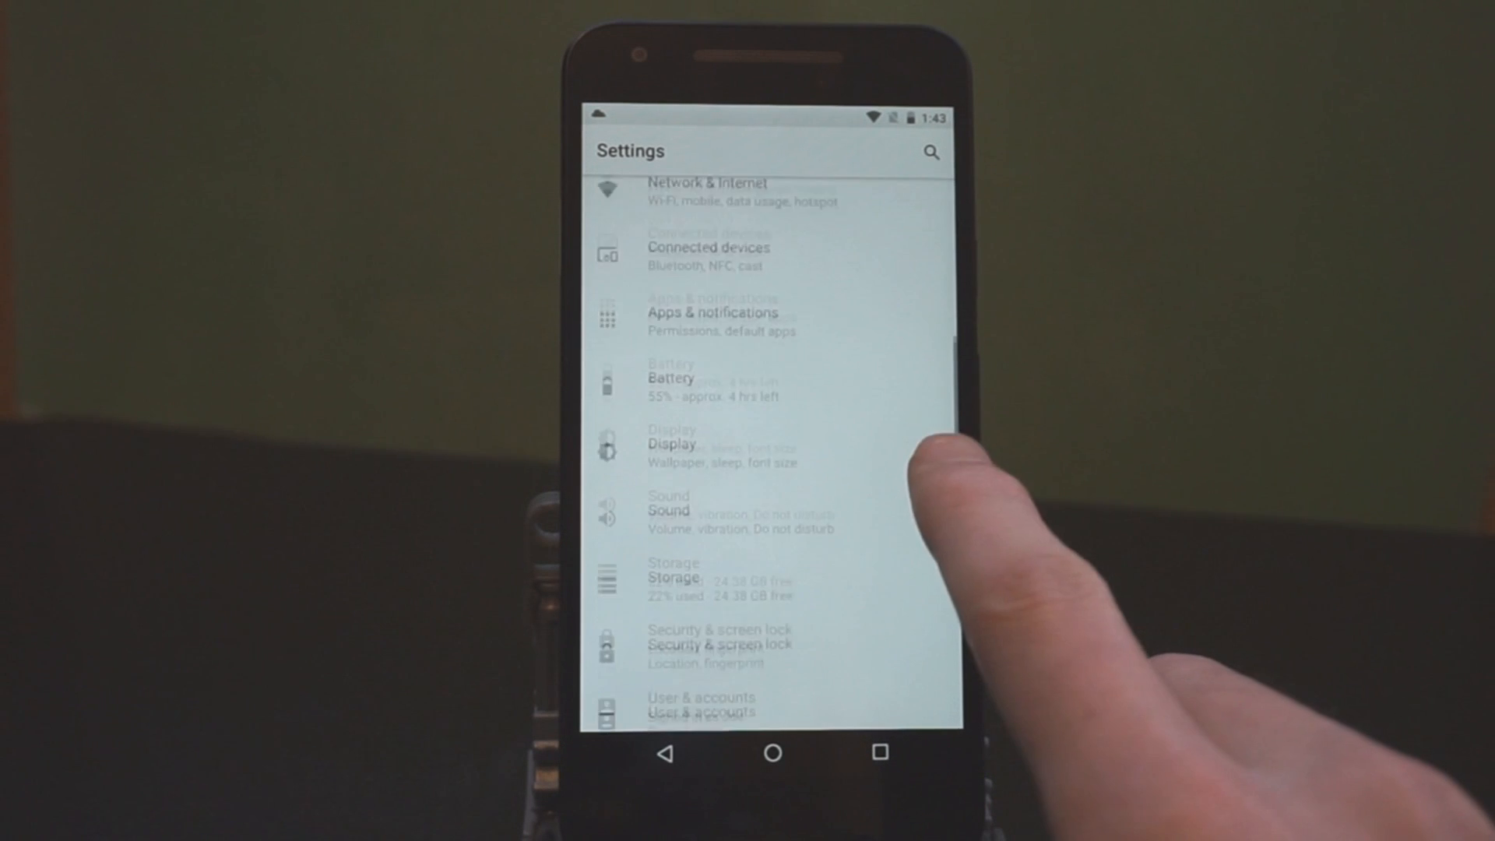
scroll(up, 3)
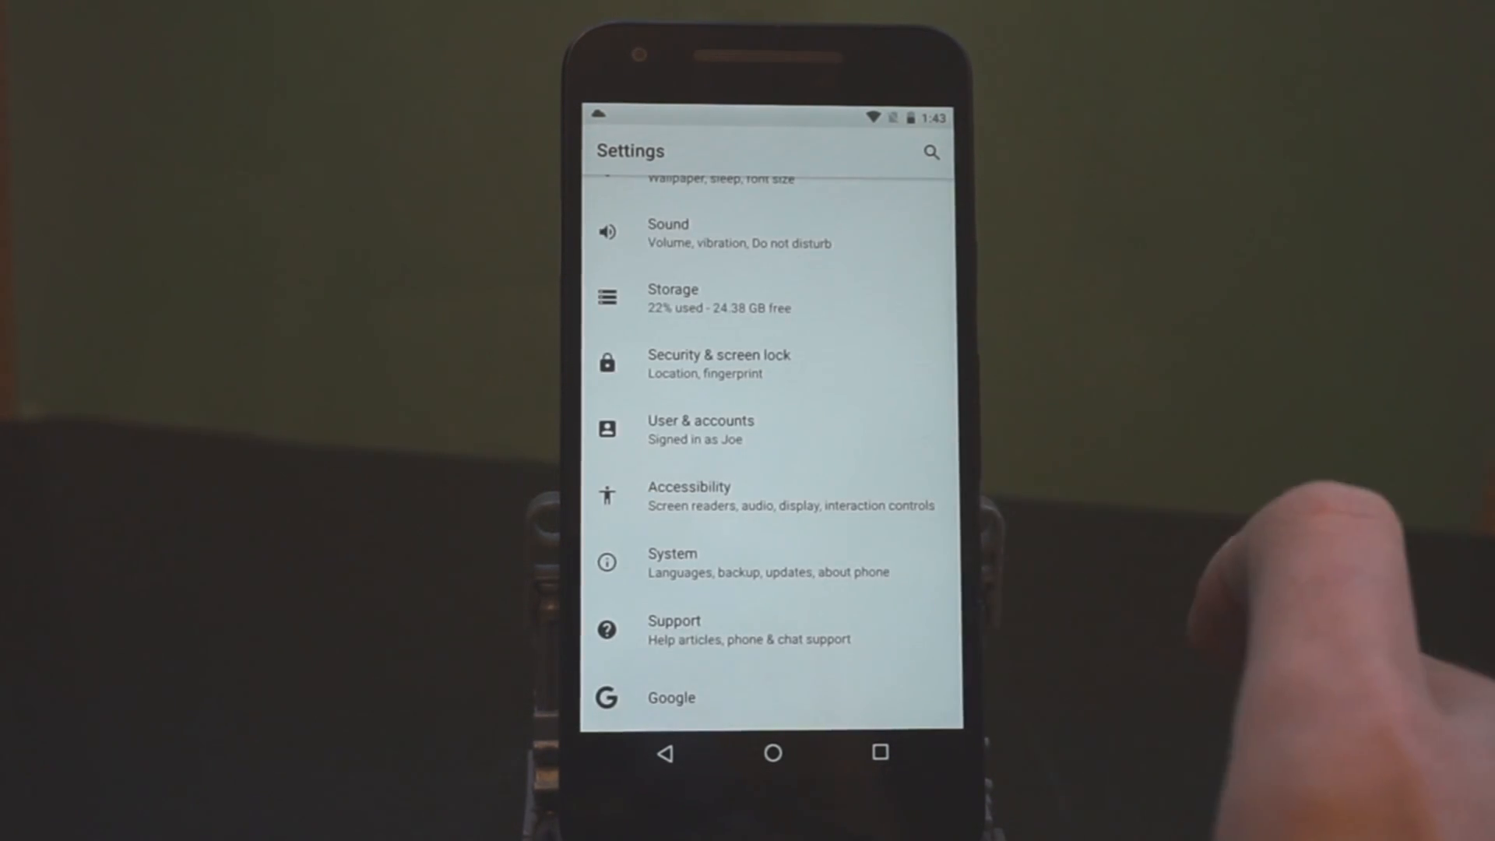